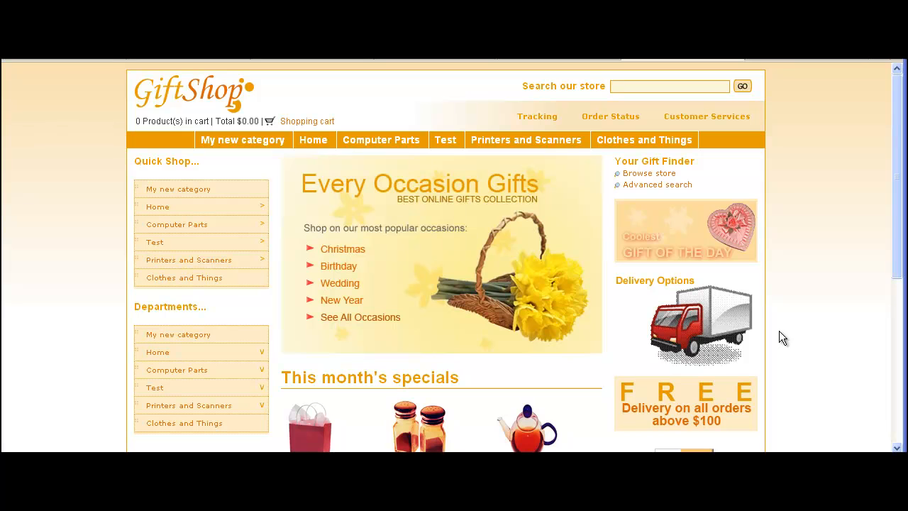
{"action": "mouse_move", "coordinate": [617, 371]}
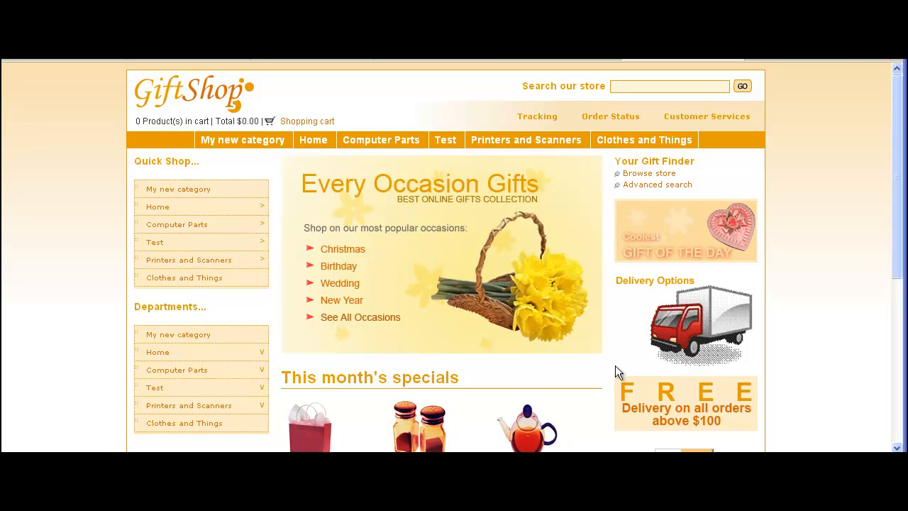
{"action": "mouse_move", "coordinate": [692, 352]}
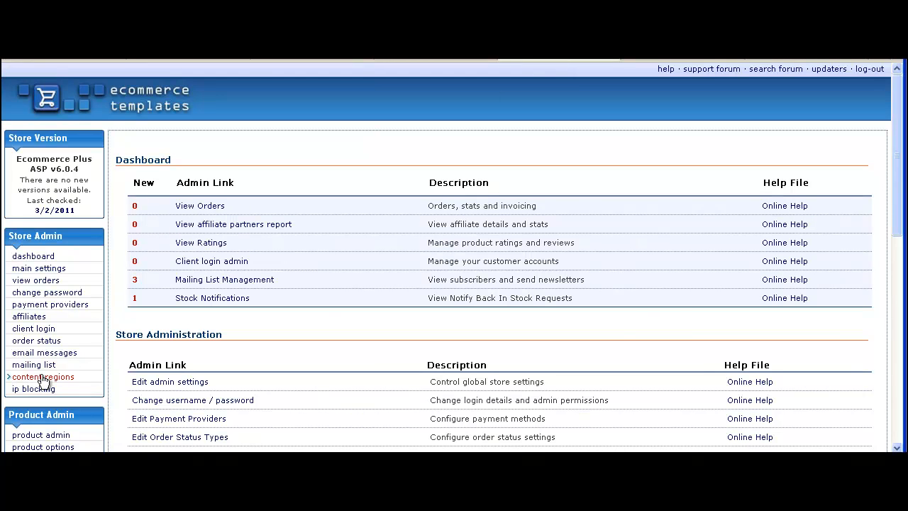
- Start a new content region and name it 'Free shipping'
{"action": "left_click", "coordinate": [43, 376]}
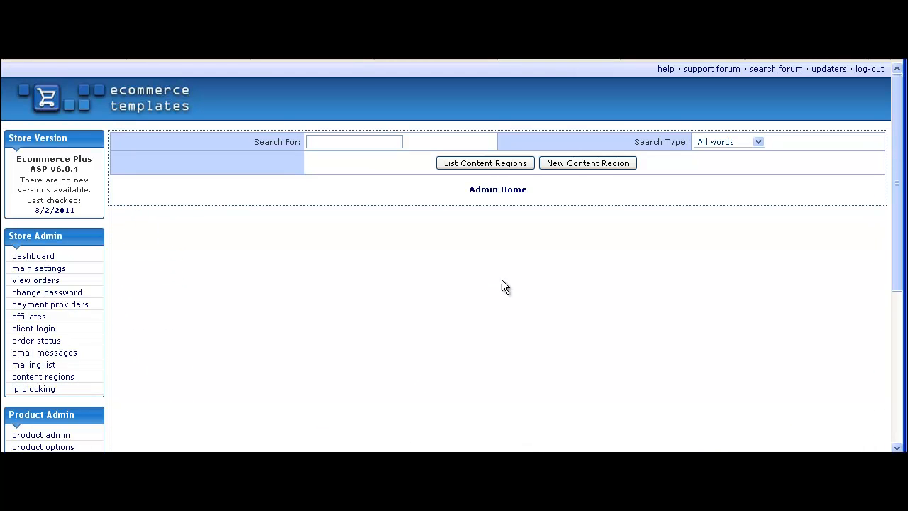
{"action": "left_click", "coordinate": [588, 161]}
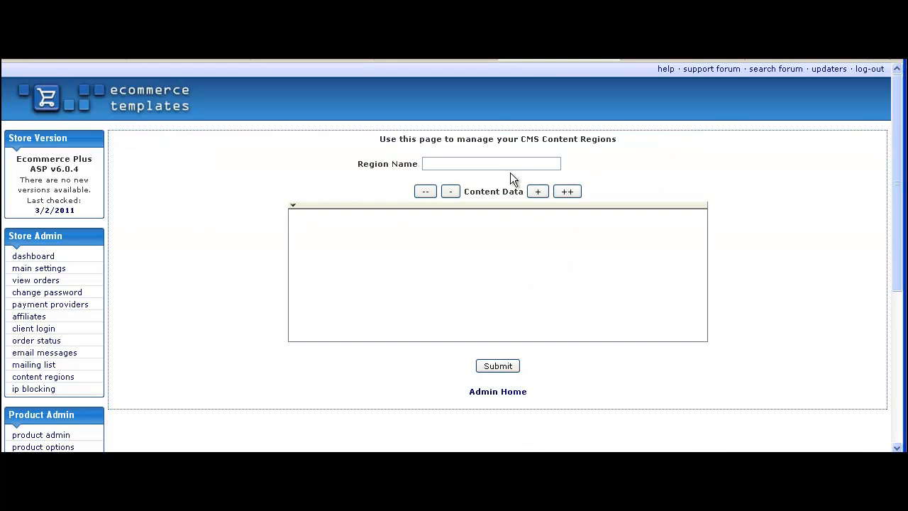
{"action": "type", "text": "Fr"}
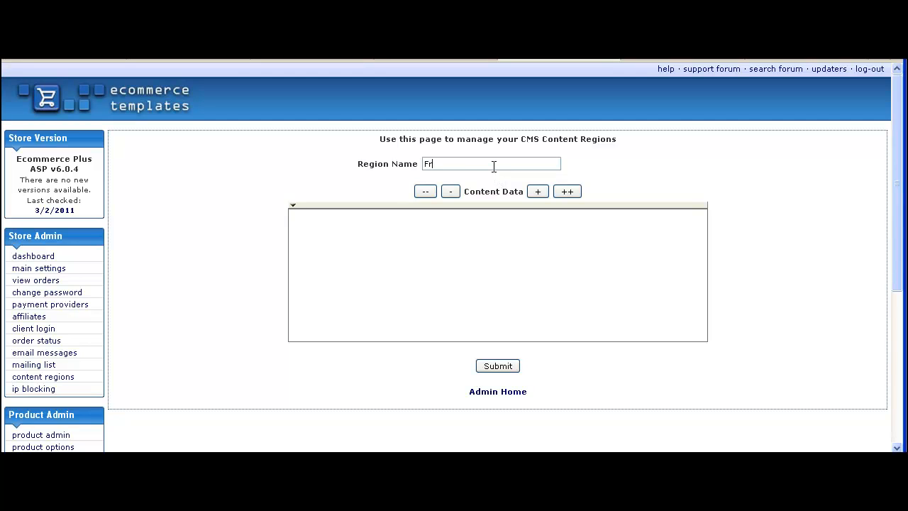
{"action": "type", "text": "ee shippin"}
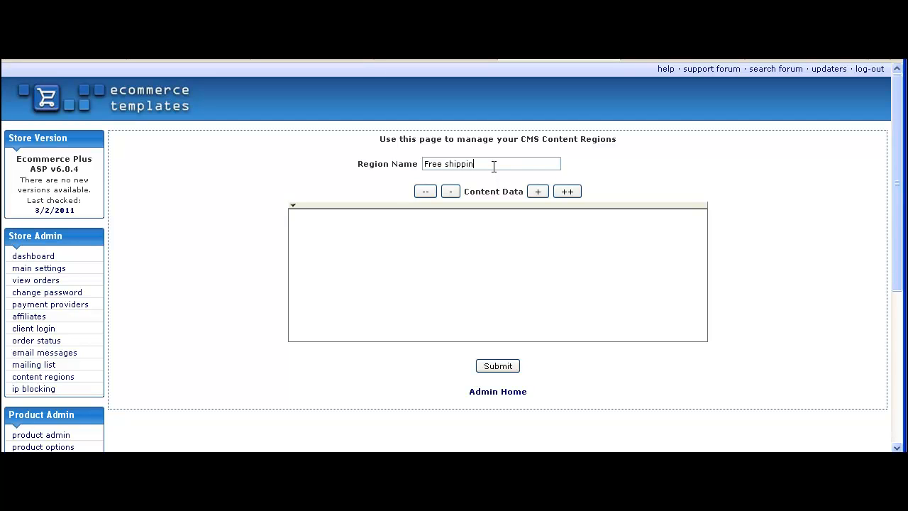
{"action": "type", "text": "g"}
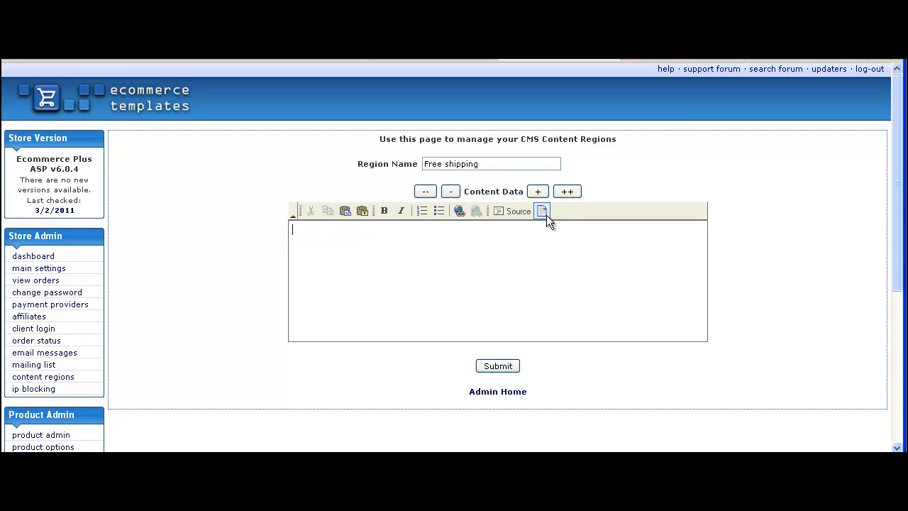
{"action": "mouse_move", "coordinate": [511, 210]}
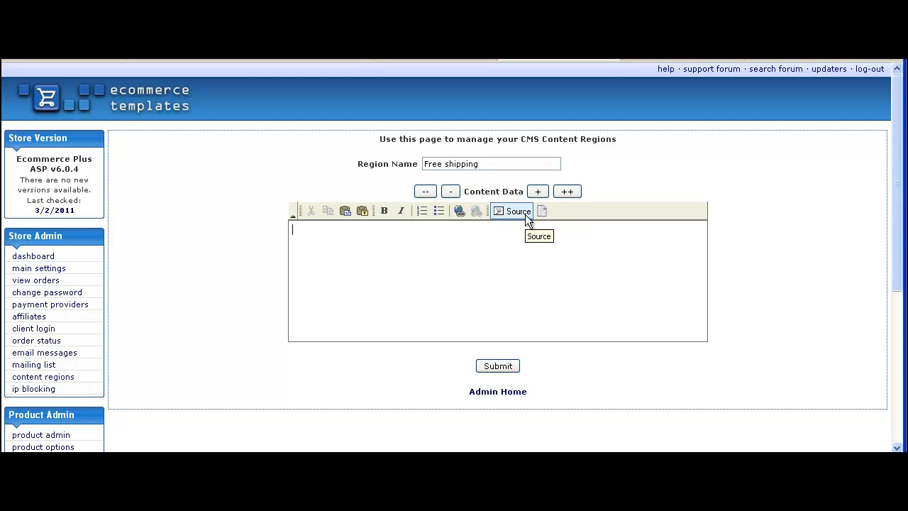
- In Source mode, enter the HTML heading '<h2>Free Shipping</h2>'
{"action": "left_click", "coordinate": [513, 210]}
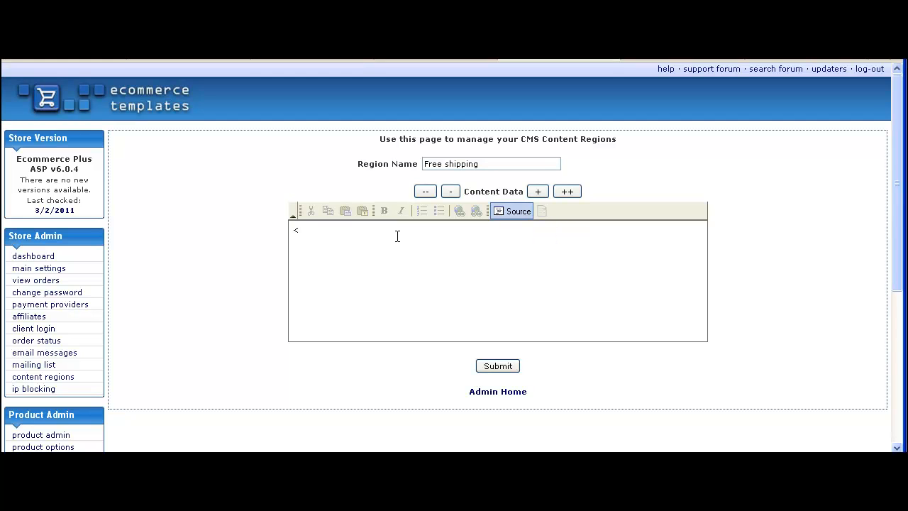
{"action": "type", "text": "h2"}
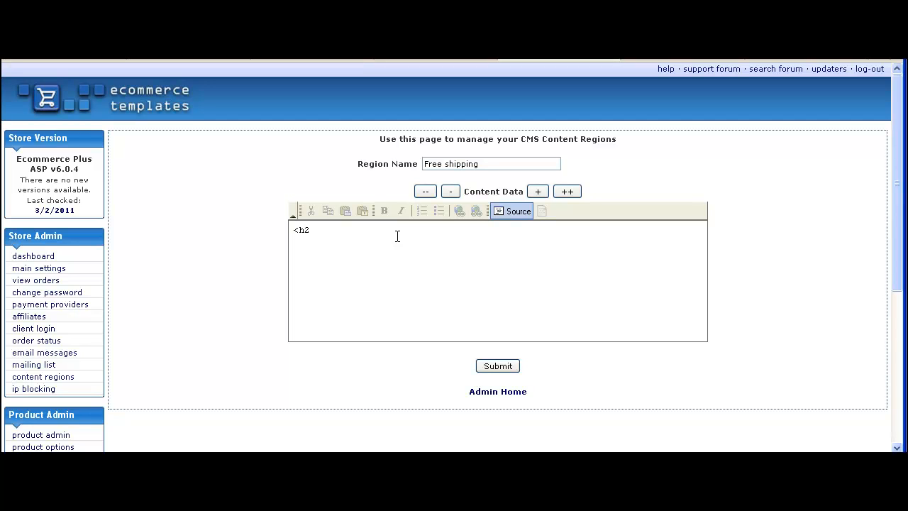
{"action": "type", "text": ">"}
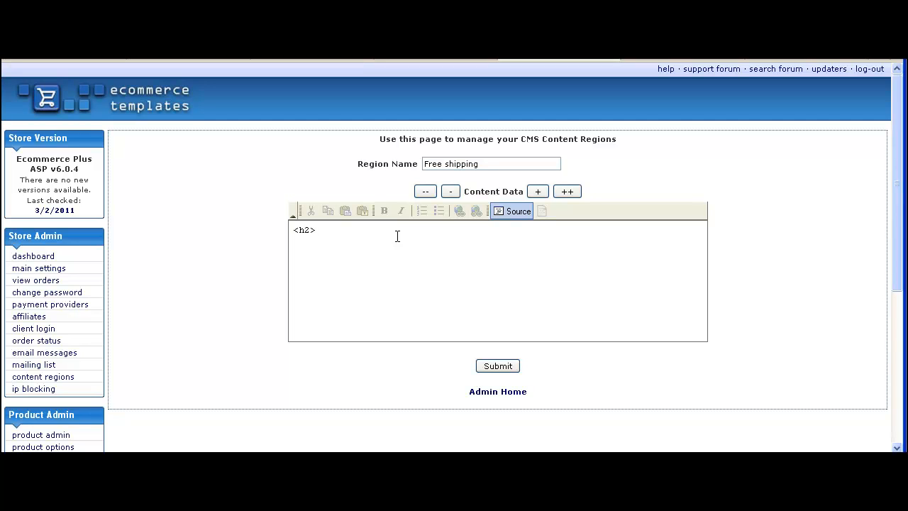
{"action": "type", "text": "Free Sh"}
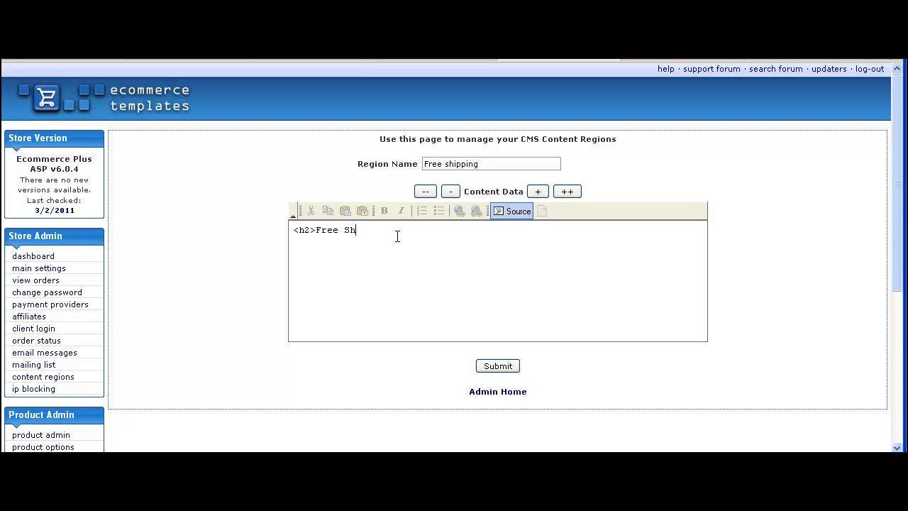
{"action": "type", "text": "ipping"}
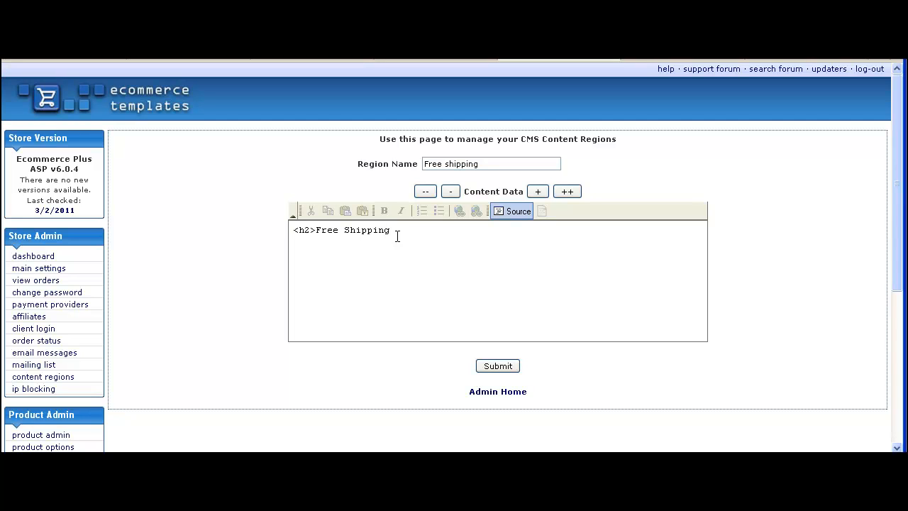
{"action": "type", "text": "</h"}
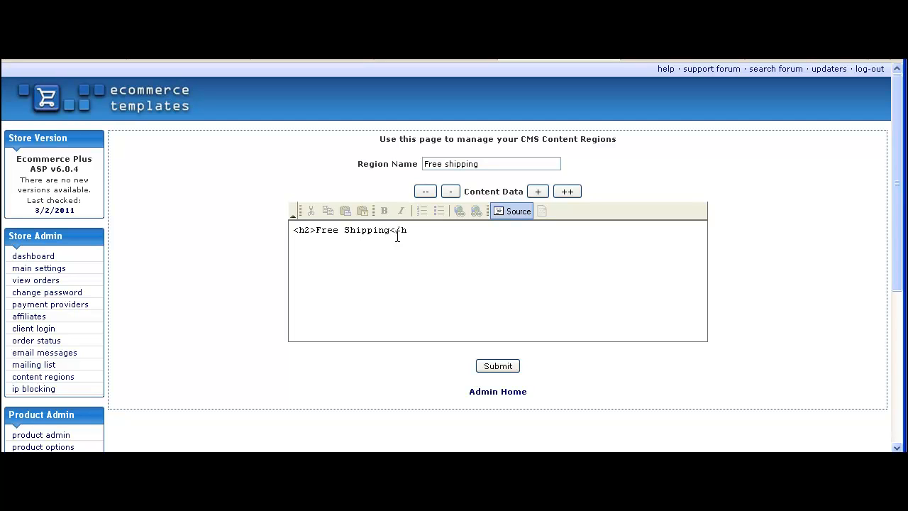
{"action": "type", "text": "h2>"}
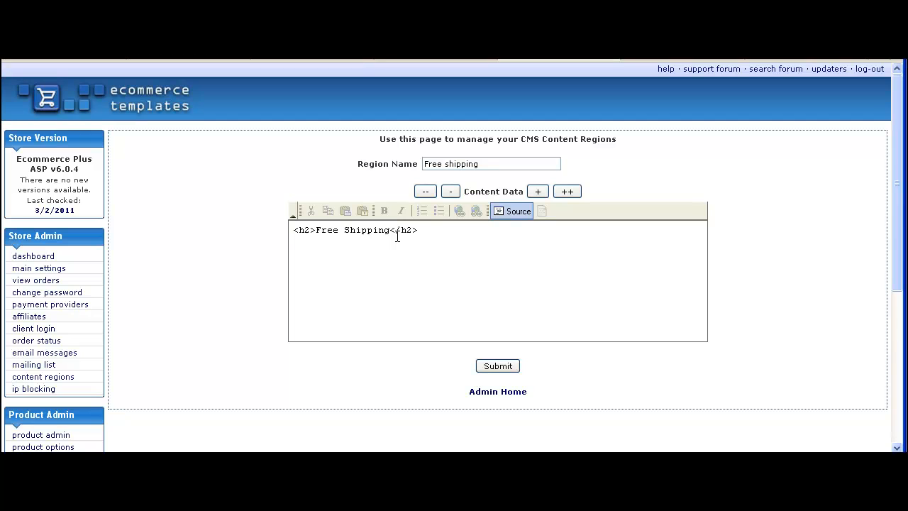
- Add the note 'Free shipping for this month only on orders over $100.' with <br /> tags and submit the region
{"action": "type", "text": "Free shipping for this month only on orders over $100.<br"}
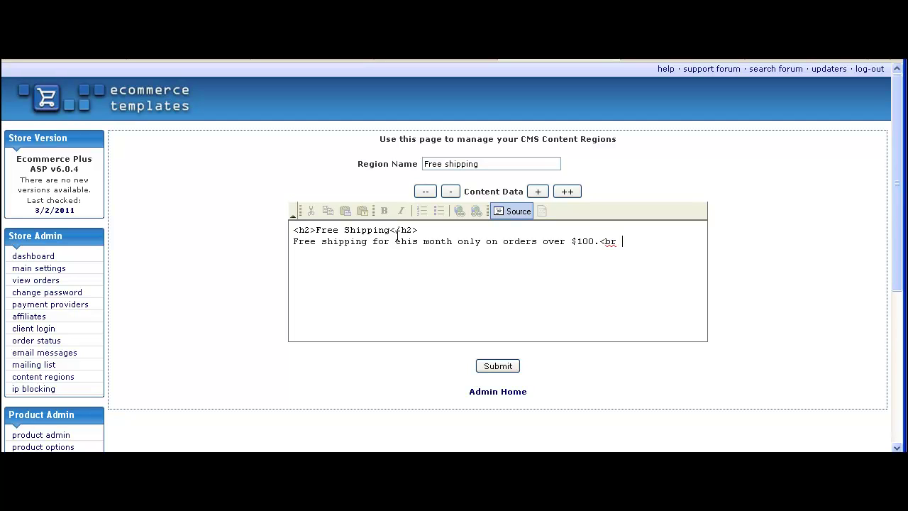
{"action": "type", "text": "/"}
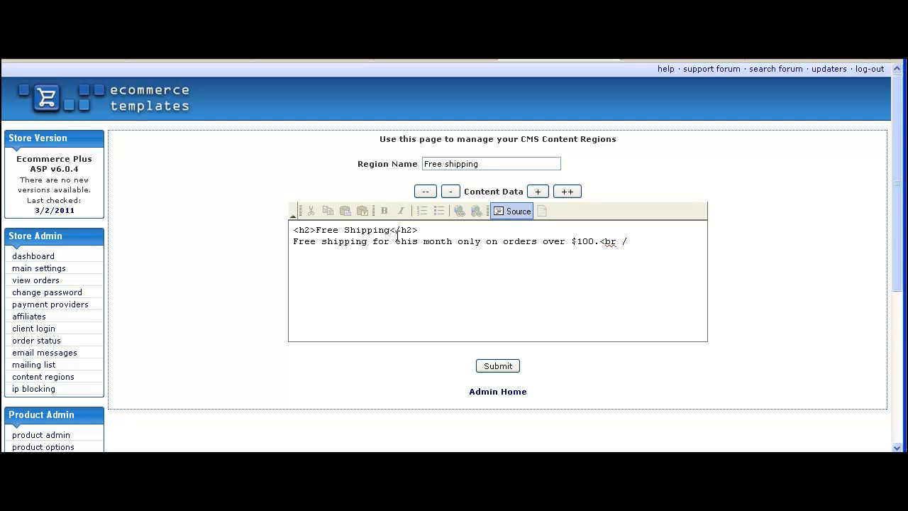
{"action": "type", "text": "<br"}
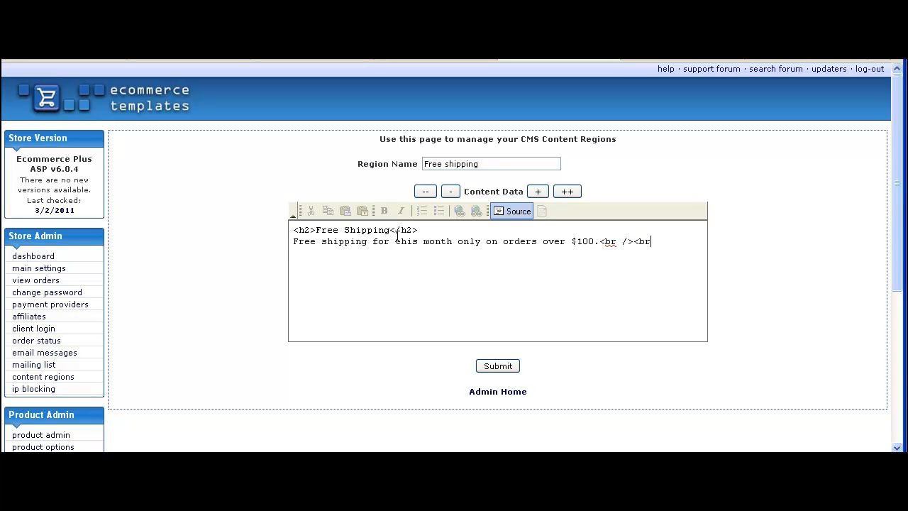
{"action": "type", "text": "/>"}
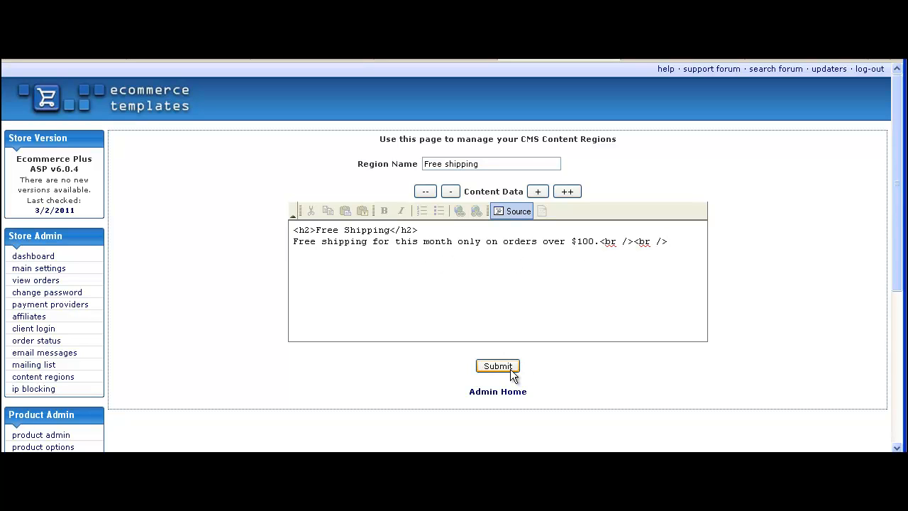
{"action": "left_click", "coordinate": [496, 366]}
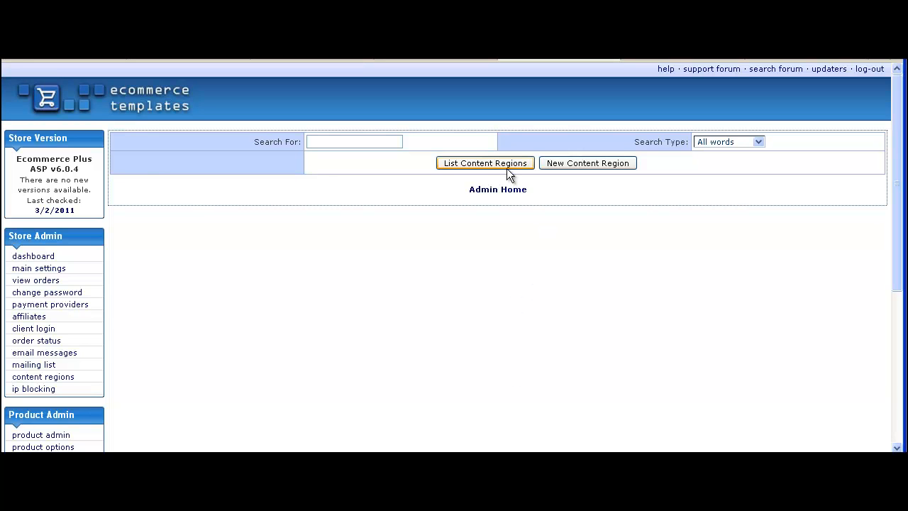
- List all content regions so Free shipping appears with its default.asp?region=5 URL
{"action": "left_click", "coordinate": [485, 162]}
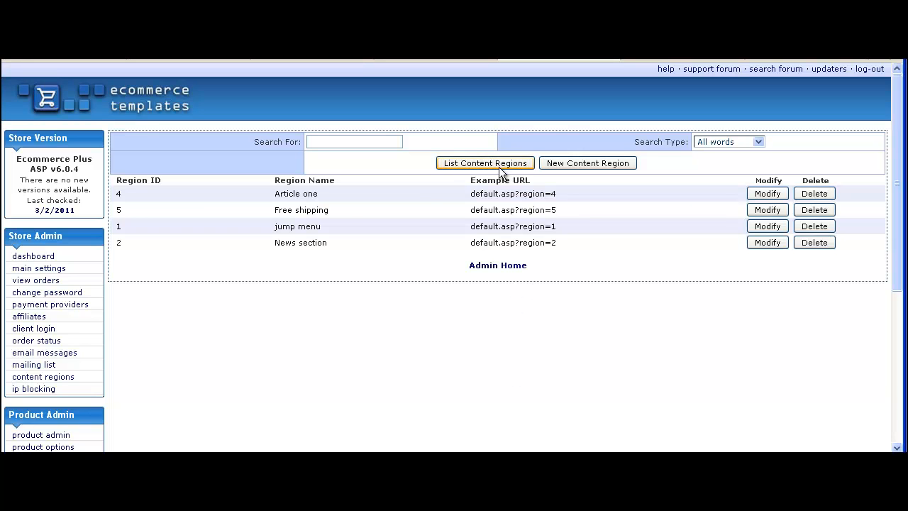
{"action": "mouse_move", "coordinate": [327, 222]}
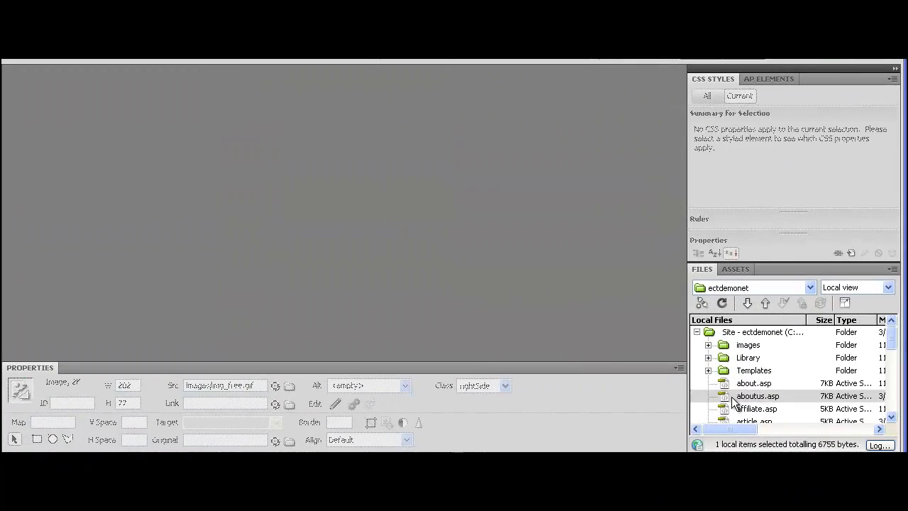
- Open aboutus.asp and bring the Delivery Options side area with the FREE delivery graphic into view
{"action": "double_click", "coordinate": [757, 395]}
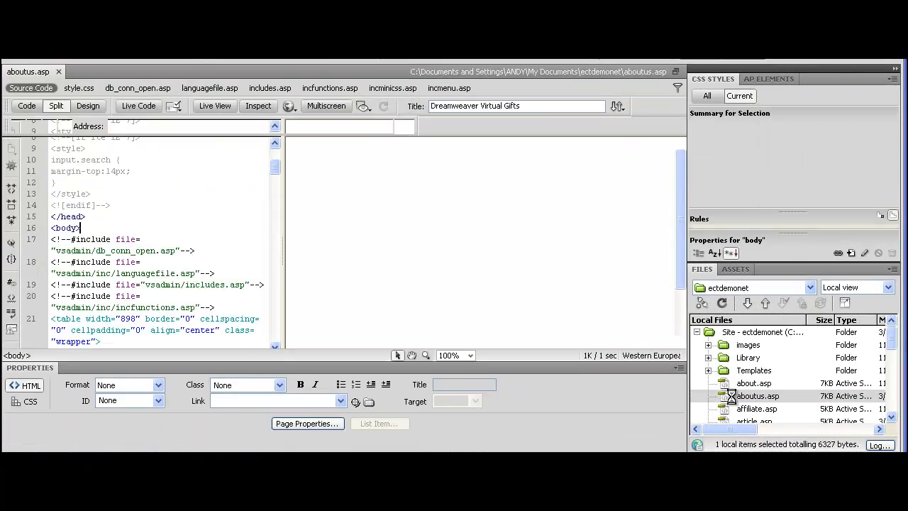
{"action": "left_click", "coordinate": [56, 104]}
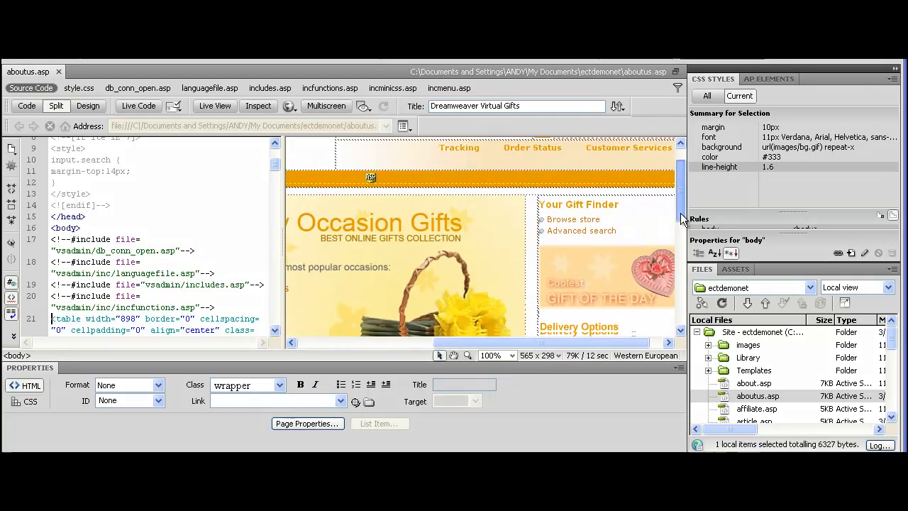
{"action": "scroll", "scroll_direction": "down", "scroll_amount": 3}
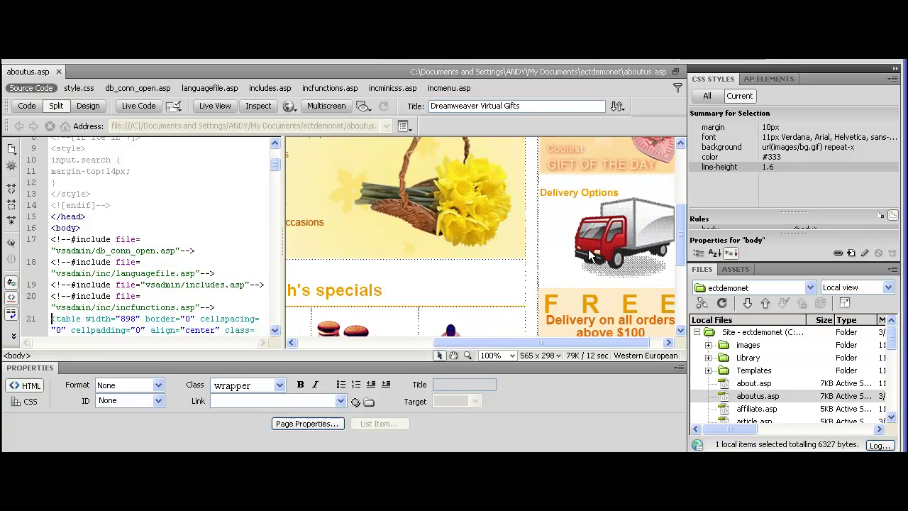
{"action": "left_click", "coordinate": [606, 241]}
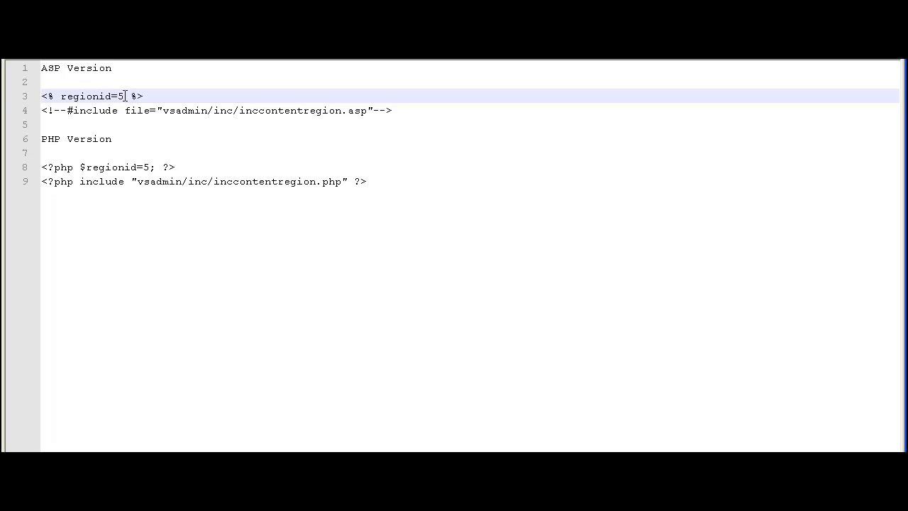
{"action": "mouse_move", "coordinate": [425, 110]}
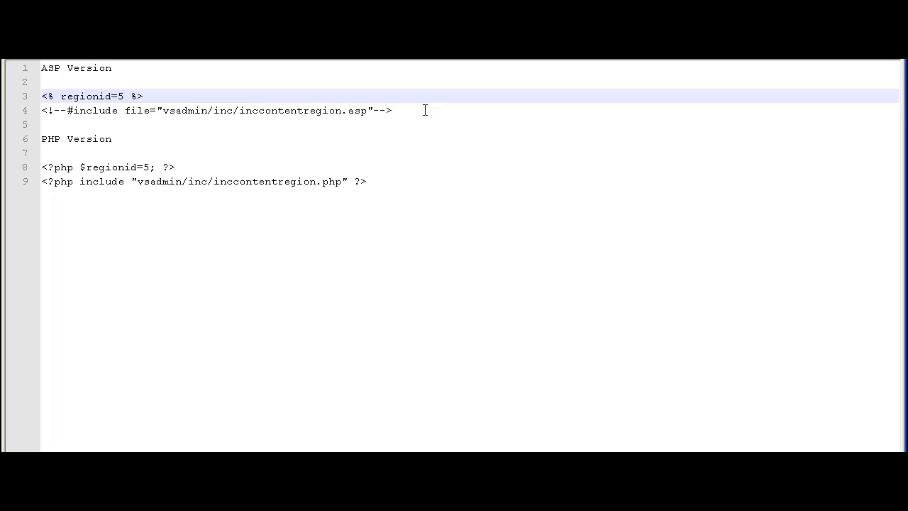
- Select and copy the two ASP lines: regionid=5 and the inccontentregion.asp include
{"action": "left_click", "coordinate": [366, 181]}
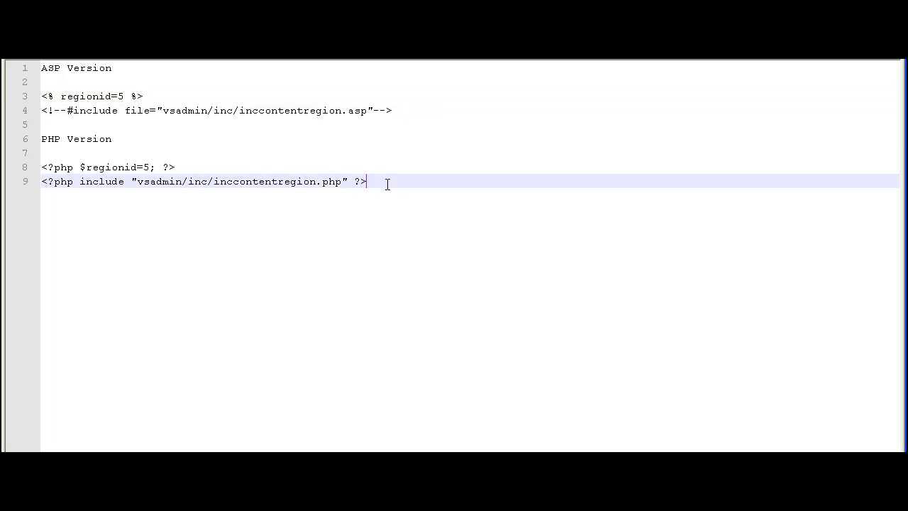
{"action": "left_click", "coordinate": [127, 111]}
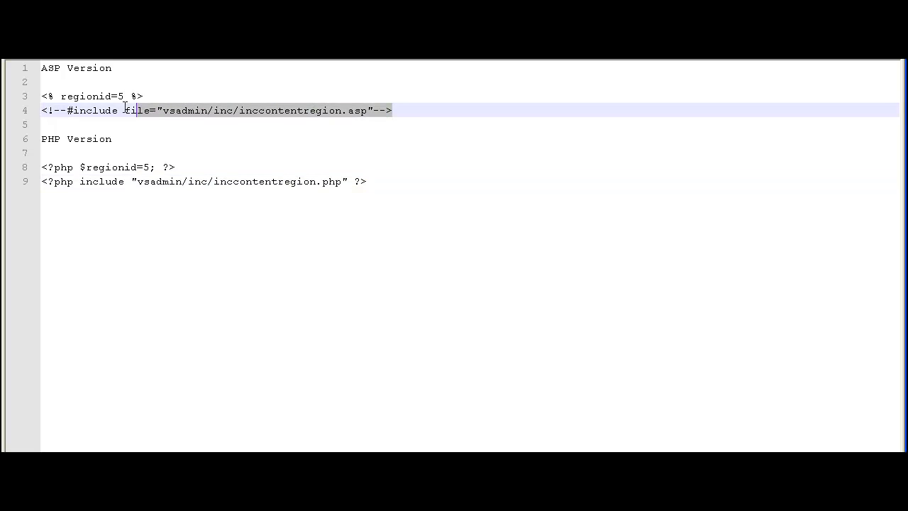
{"action": "right_click", "coordinate": [68, 102]}
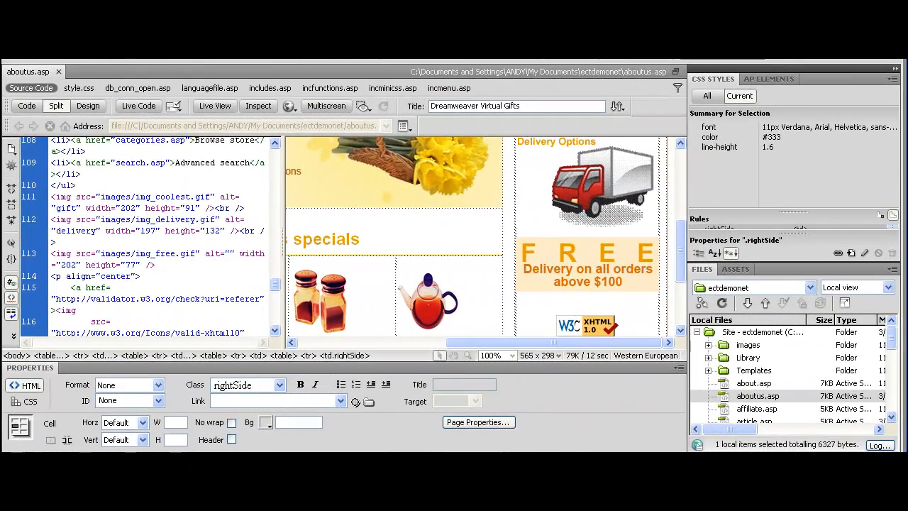
- Paste the region 5 include after the img_delivery.gif line and review the other includes above it
{"action": "left_click", "coordinate": [55, 241]}
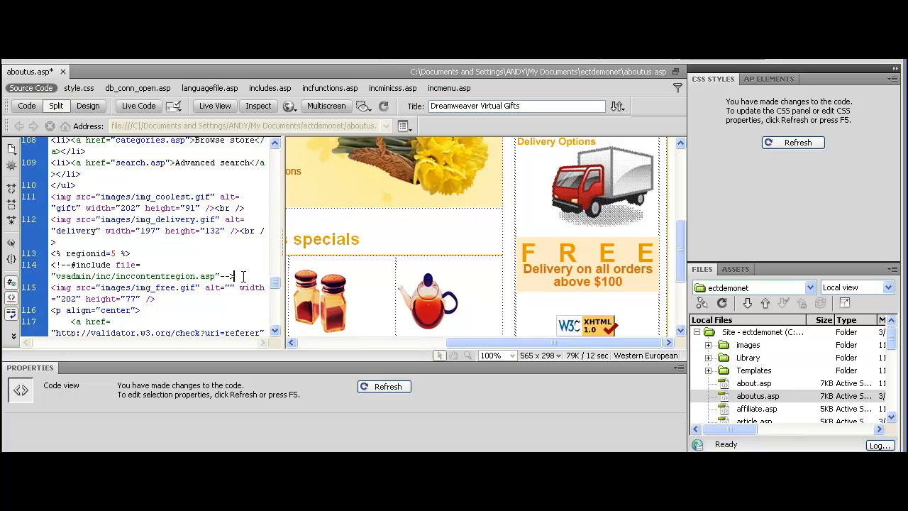
{"action": "scroll", "scroll_direction": "up", "scroll_amount": 3}
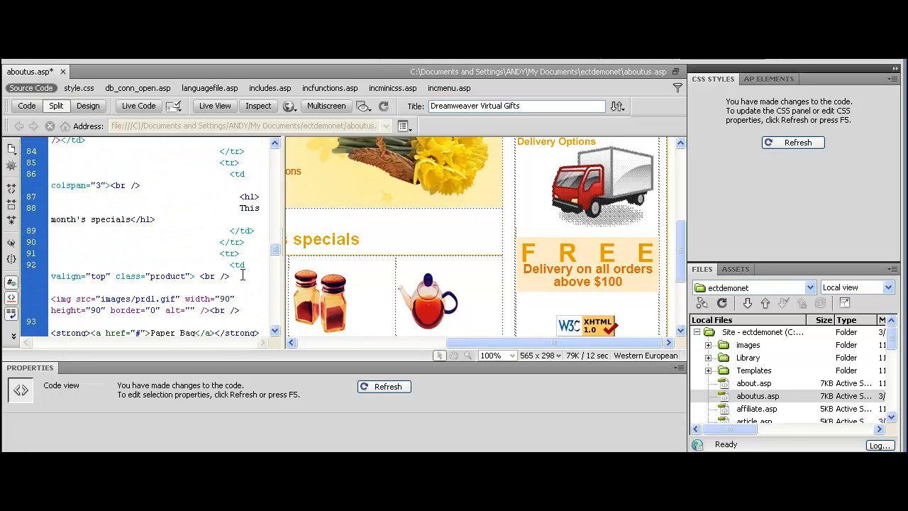
{"action": "scroll", "scroll_direction": "up", "scroll_amount": 3}
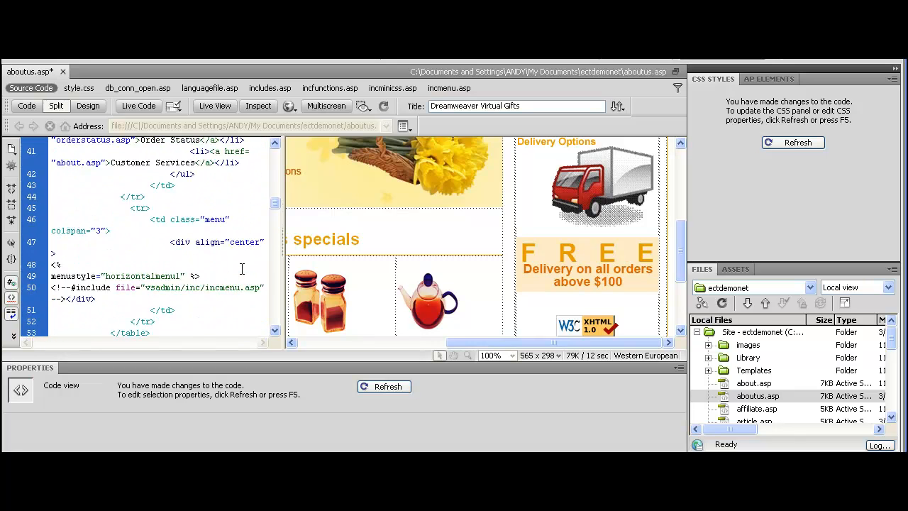
{"action": "scroll", "scroll_direction": "up", "scroll_amount": 3}
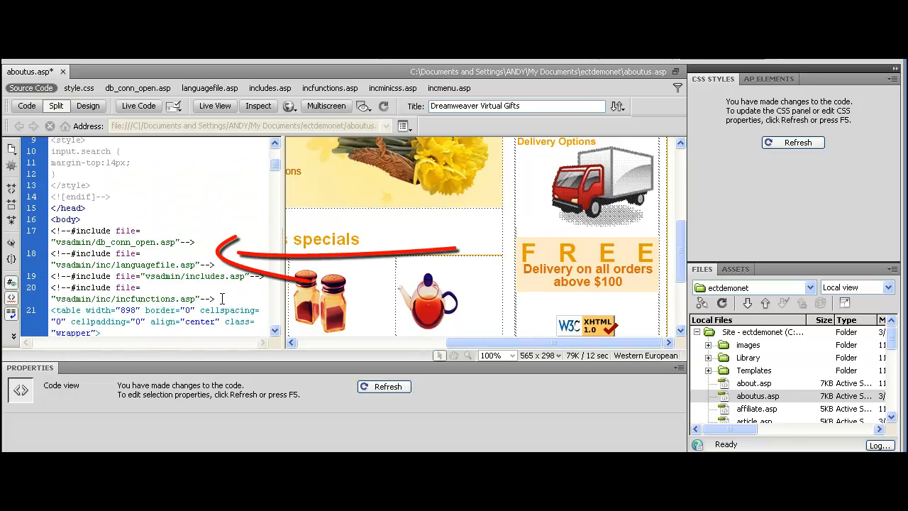
{"action": "left_click_drag", "start_coordinate": [51, 230], "coordinate": [221, 298]}
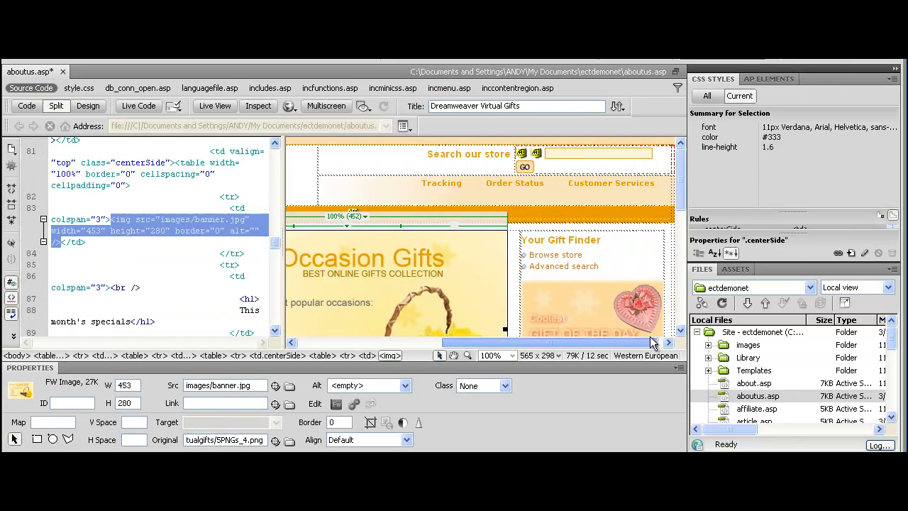
{"action": "scroll", "scroll_direction": "down", "scroll_amount": 3}
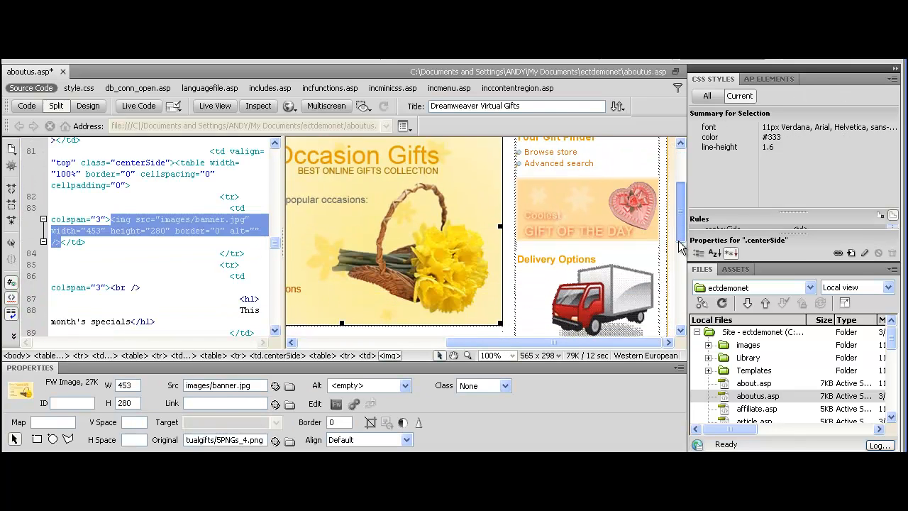
{"action": "scroll", "scroll_direction": "down", "scroll_amount": 3}
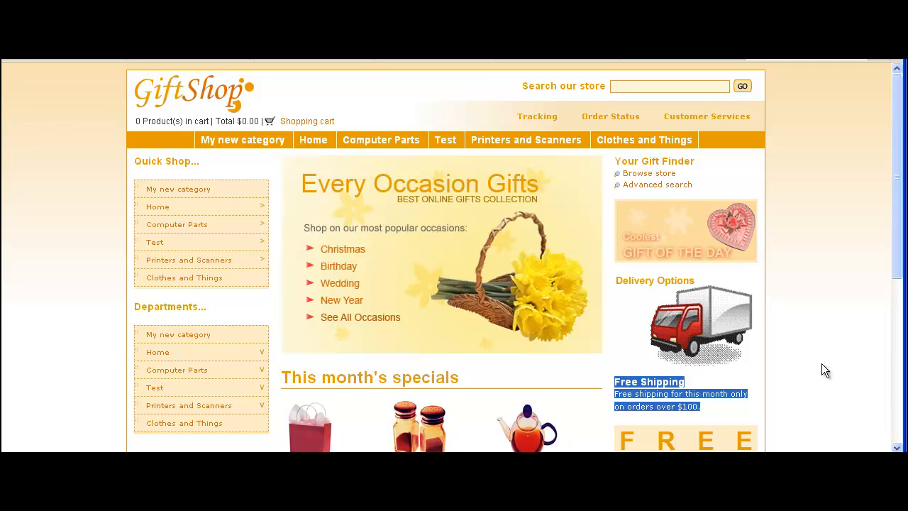
{"action": "mouse_move", "coordinate": [837, 366]}
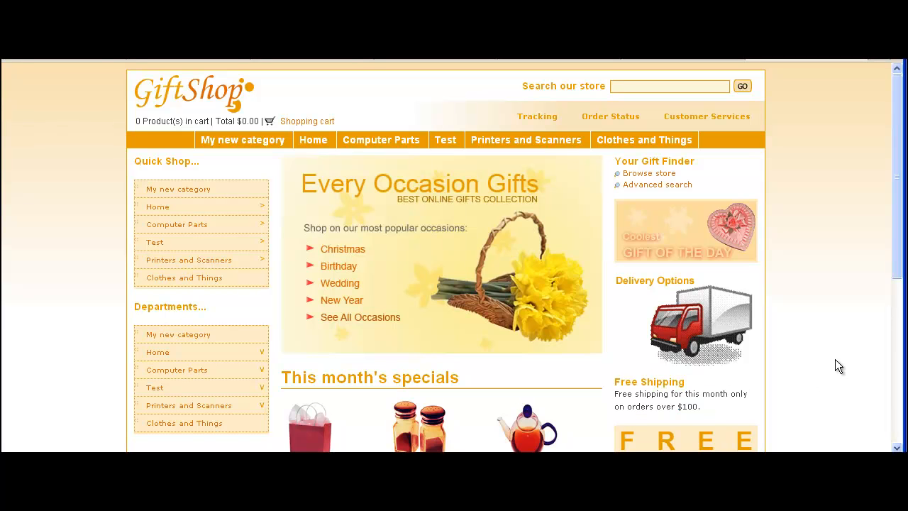